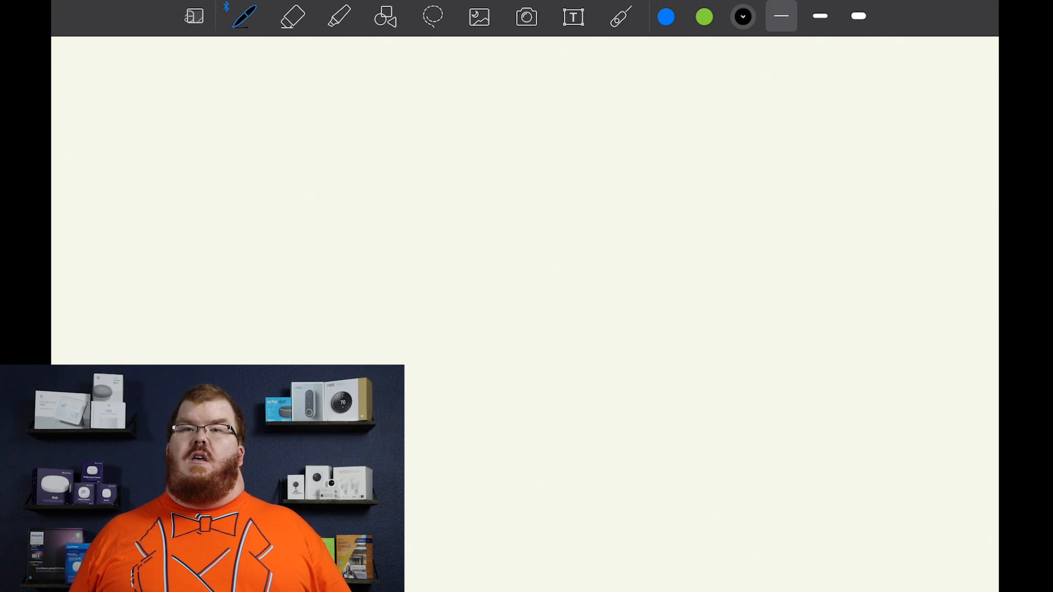
- Draw the Internet cloud and labelled modem and router boxes, then link them to a third box
left_click_drag(136, 144, 368, 67)
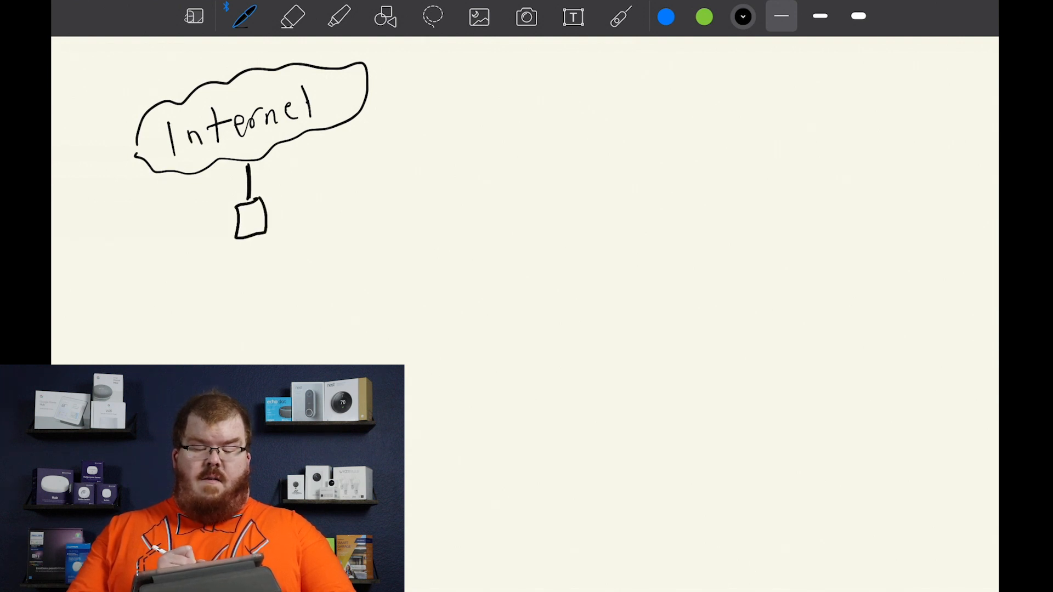
left_click_drag(249, 248, 249, 289)
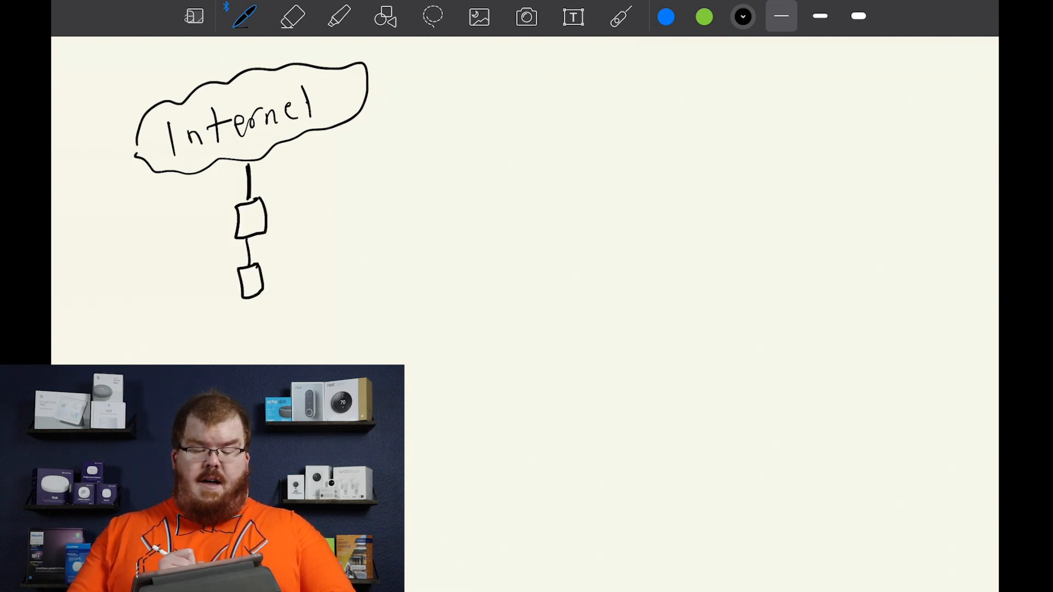
type("Modem")
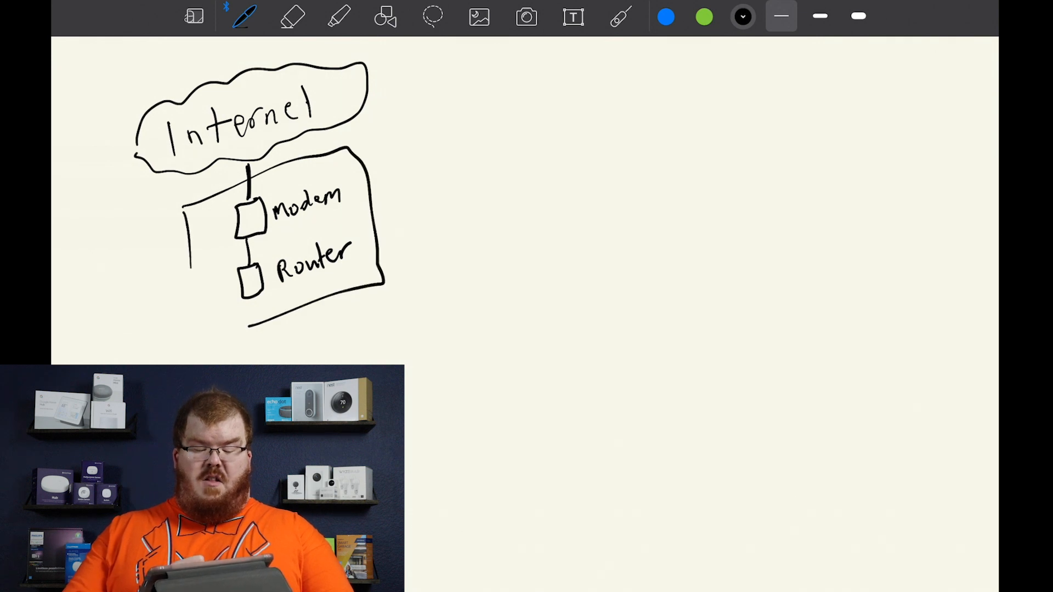
left_click_drag(376, 226, 417, 208)
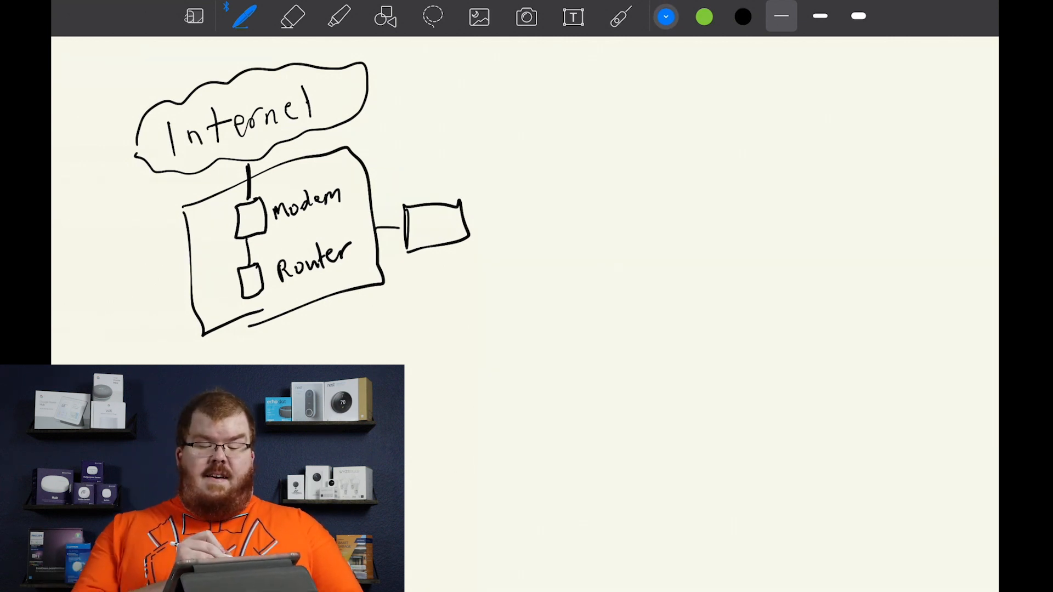
- Write blue 2.4 GHz and green 5GHz labels and draw matching signal arcs beside the box
left_click_drag(443, 74, 501, 117)
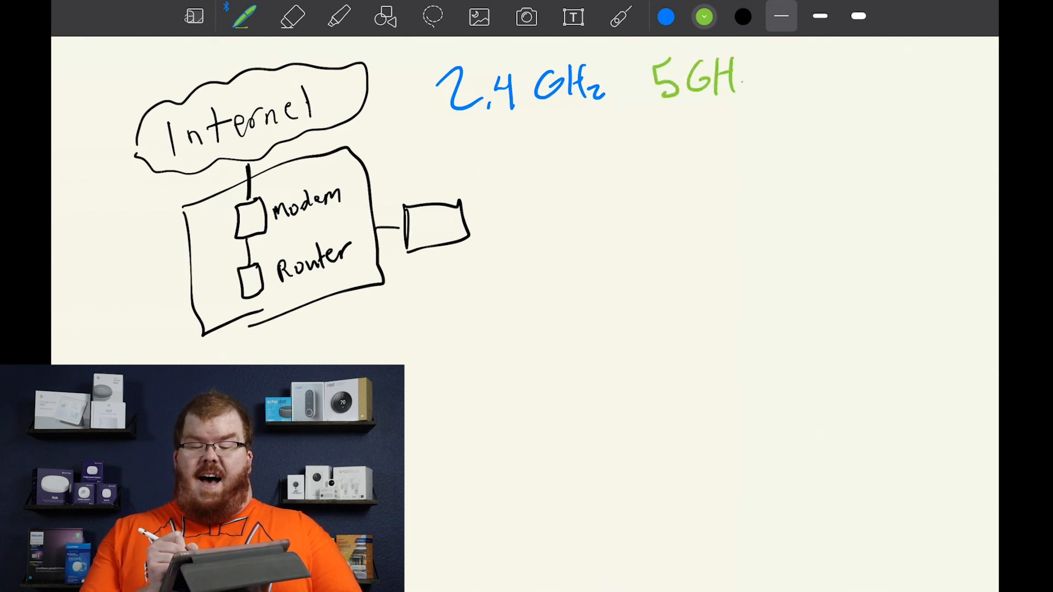
type("z")
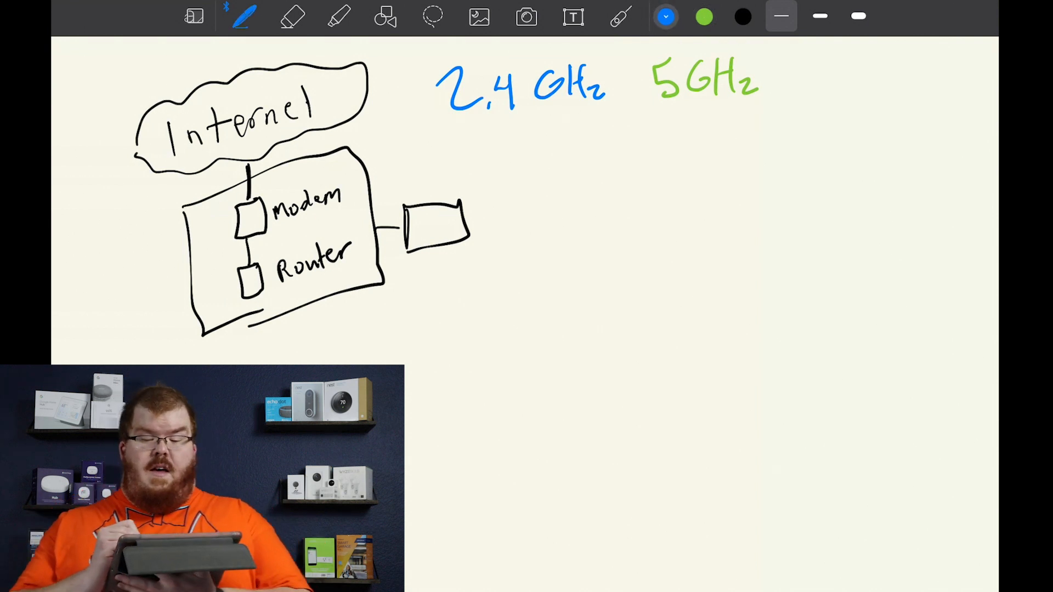
left_click_drag(464, 201, 476, 174)
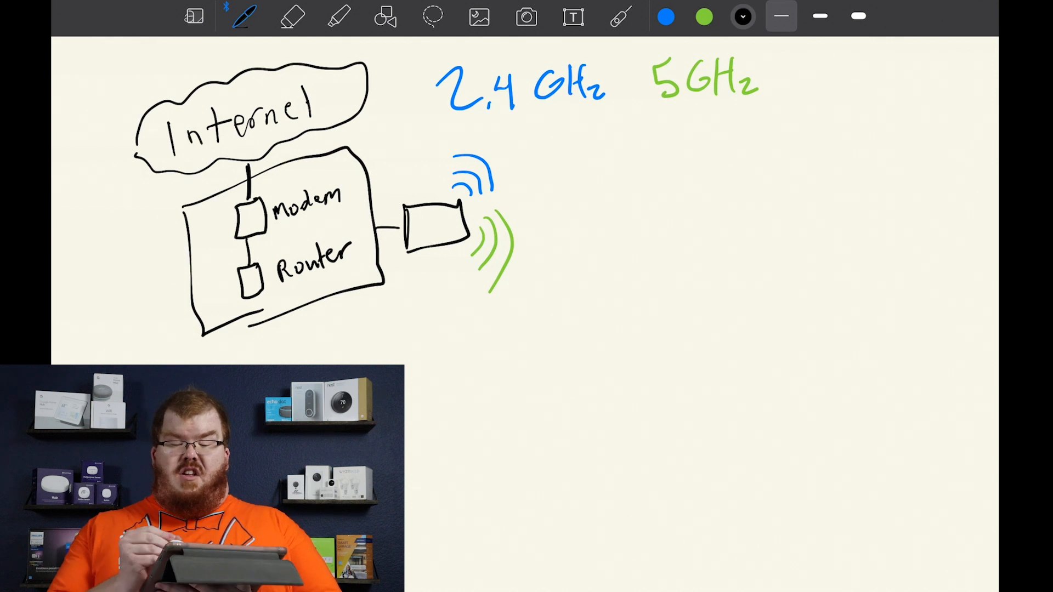
- Sketch two phones, a laptop with a picture on screen, and a small gadget at right
left_click_drag(782, 165, 810, 191)
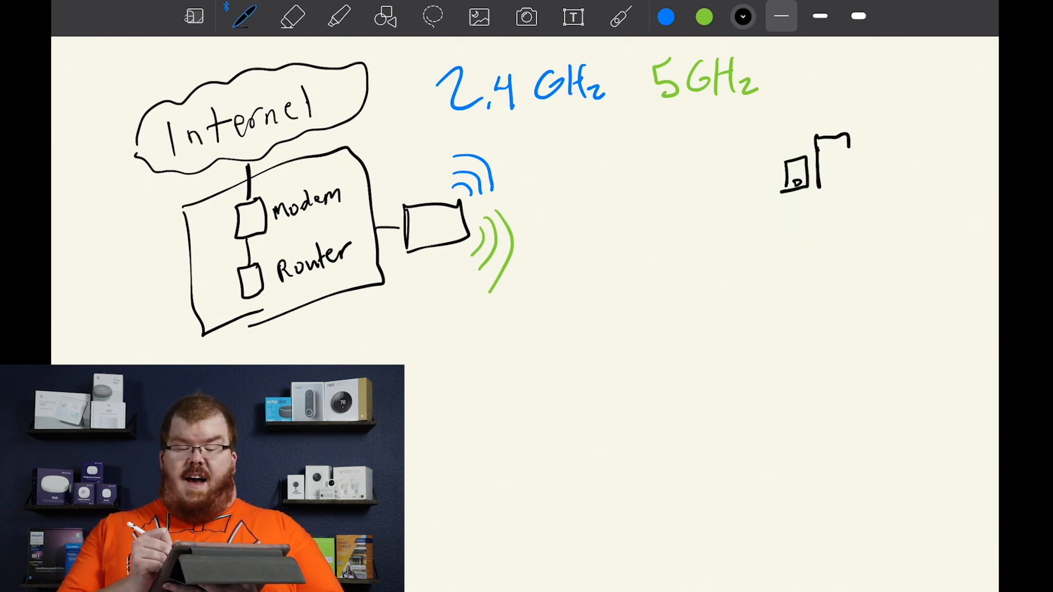
left_click_drag(826, 141, 846, 194)
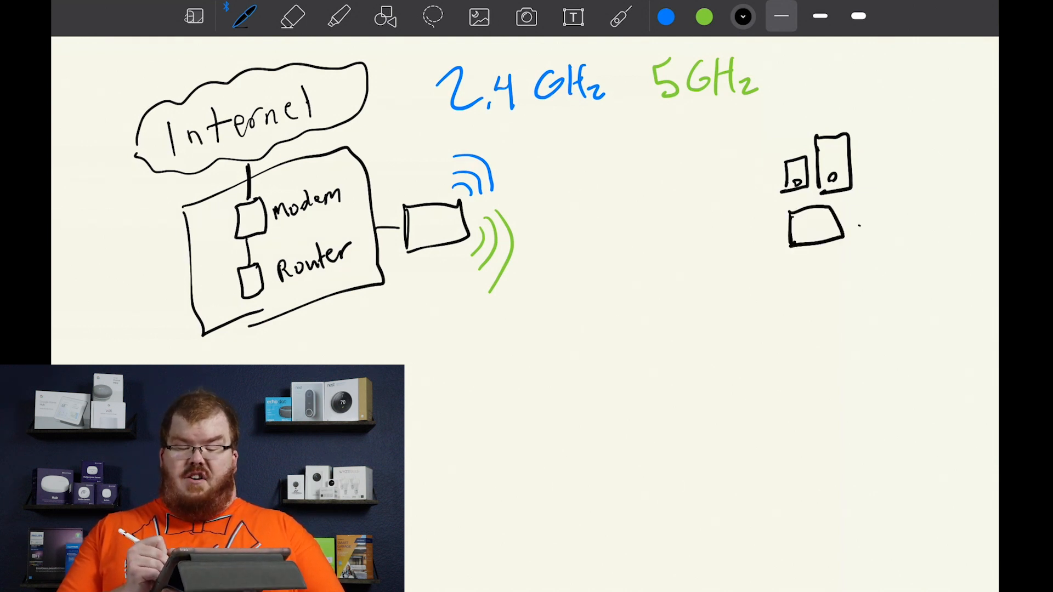
left_click_drag(856, 222, 893, 232)
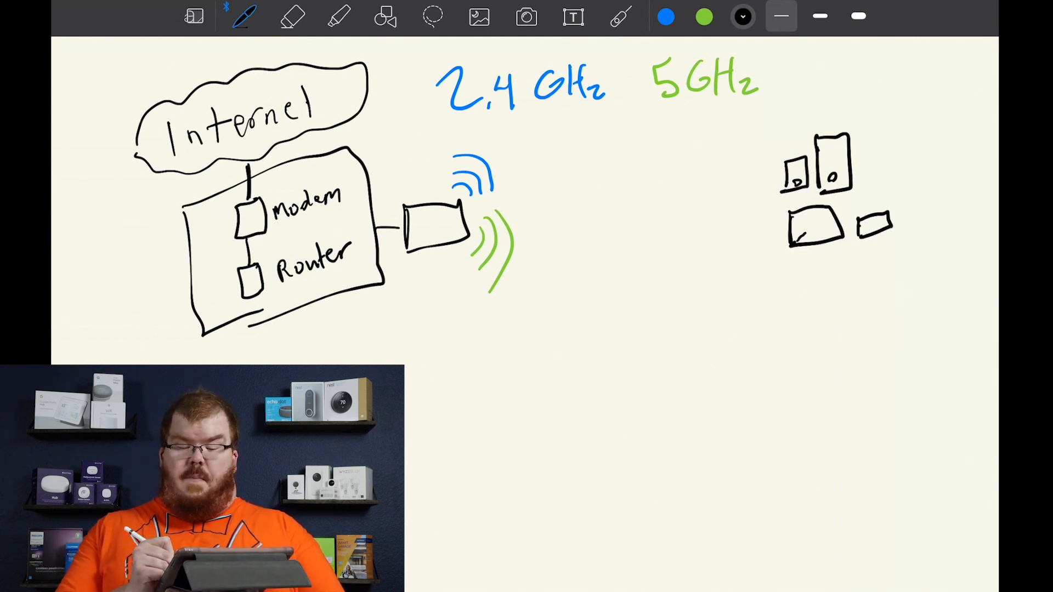
left_click_drag(796, 236, 836, 231)
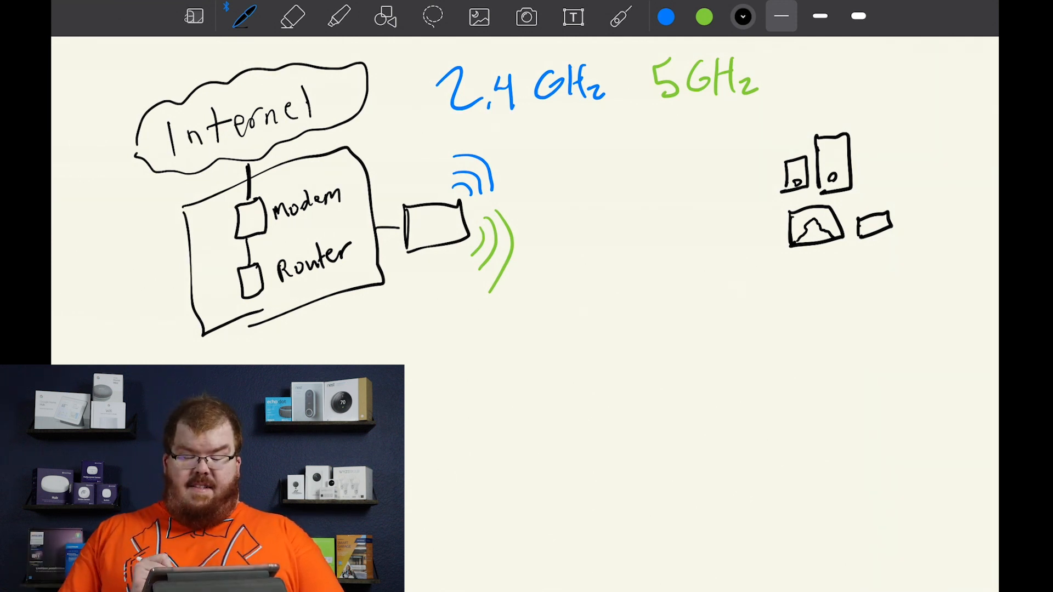
- Draw the access point boxes near the bottom and label them AP
left_click_drag(537, 443, 538, 491)
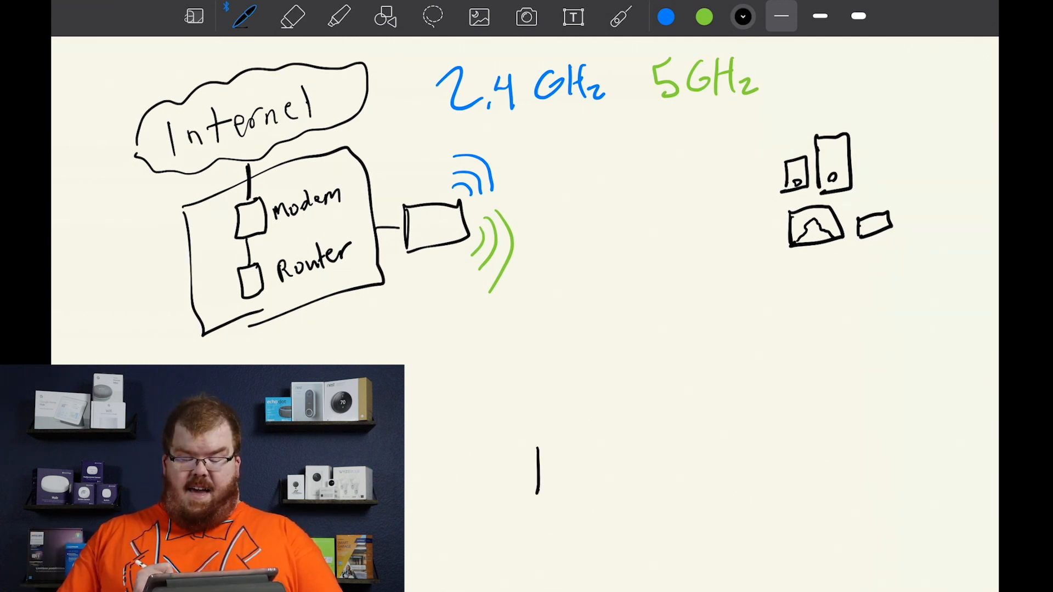
left_click_drag(533, 436, 601, 497)
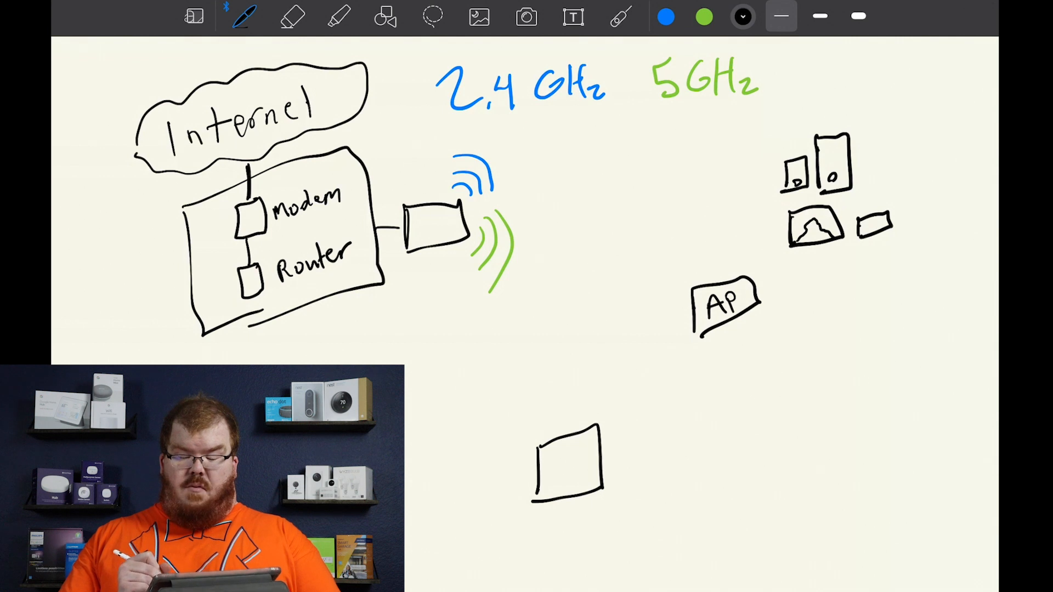
type("AP")
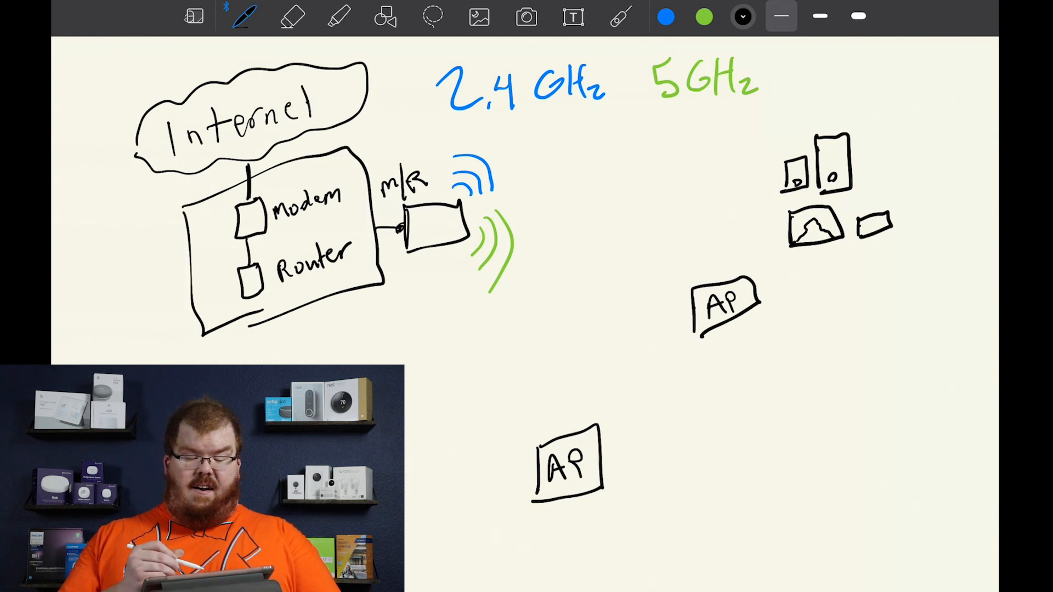
- Link the router box to both APs and retrace the line to the upper AP
left_click_drag(449, 275, 524, 430)
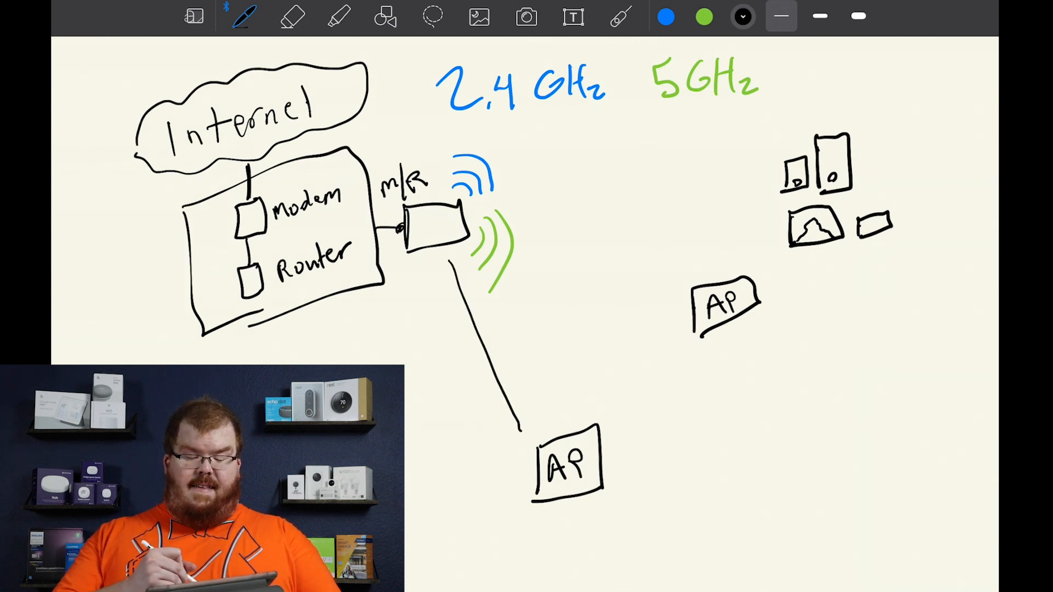
left_click_drag(507, 235, 671, 306)
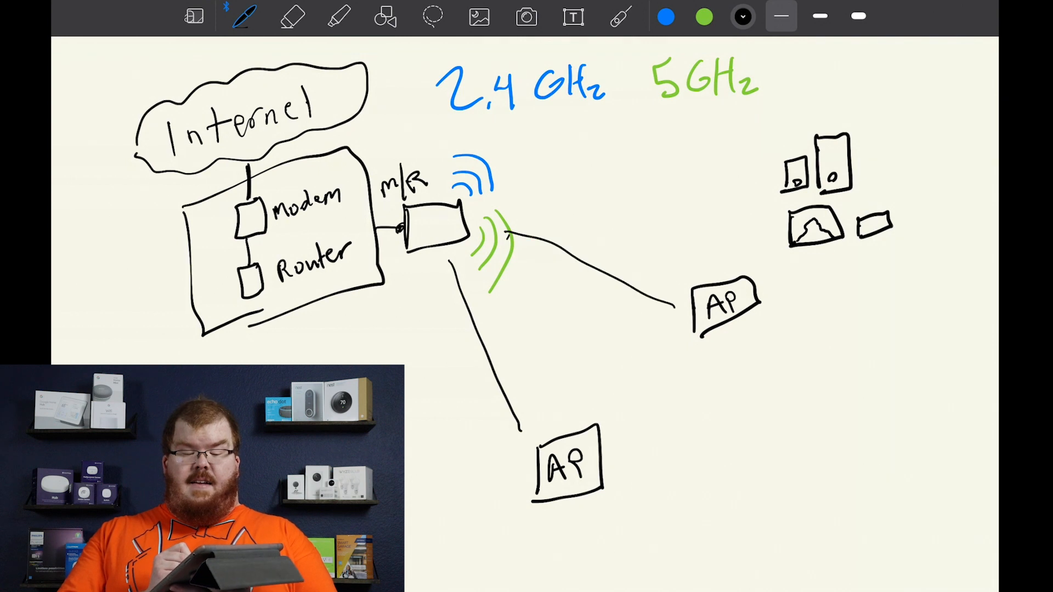
left_click_drag(679, 356, 615, 437)
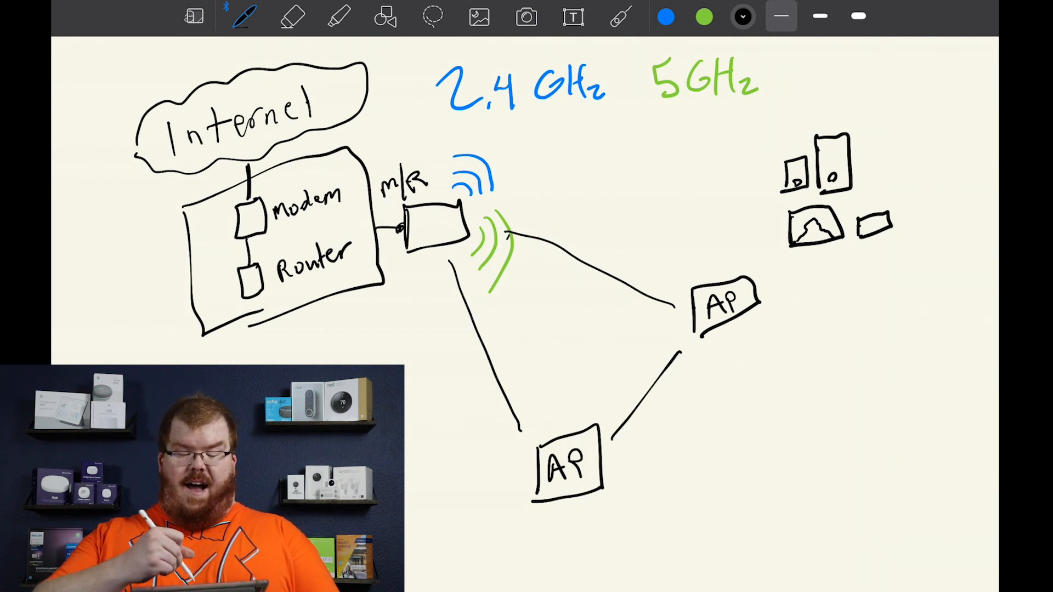
left_click_drag(507, 239, 668, 302)
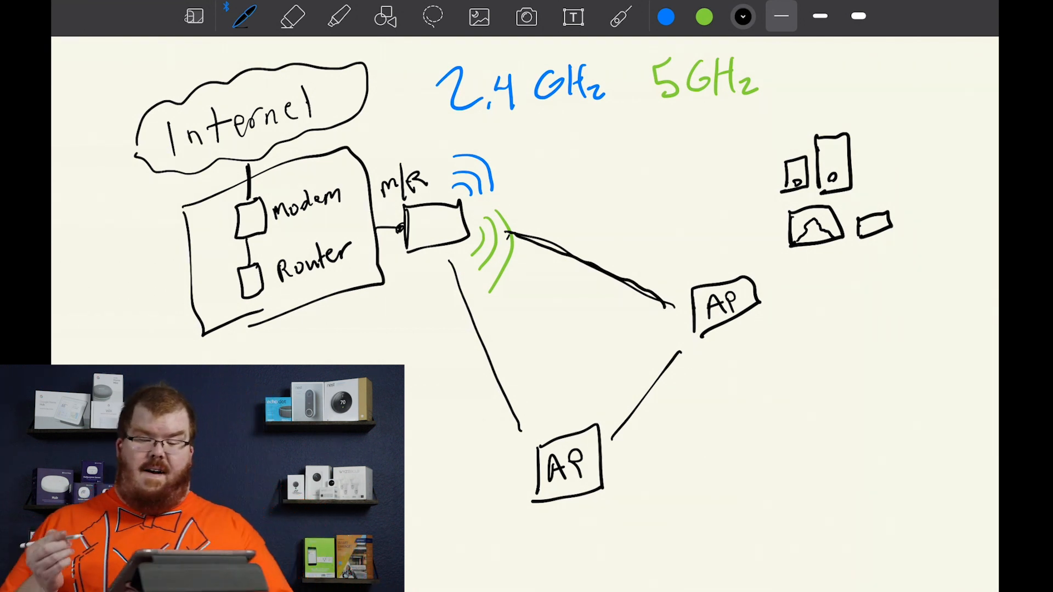
left_click_drag(638, 117, 756, 110)
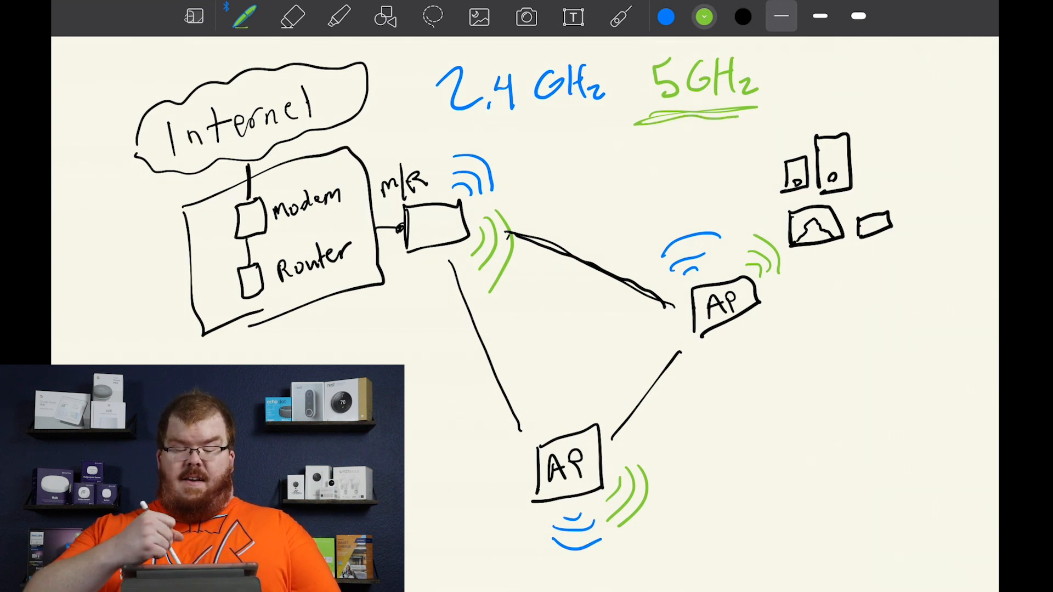
- Trace green along the router-to-AP mesh links and add a device beside the lower AP
left_click_drag(531, 262, 645, 309)
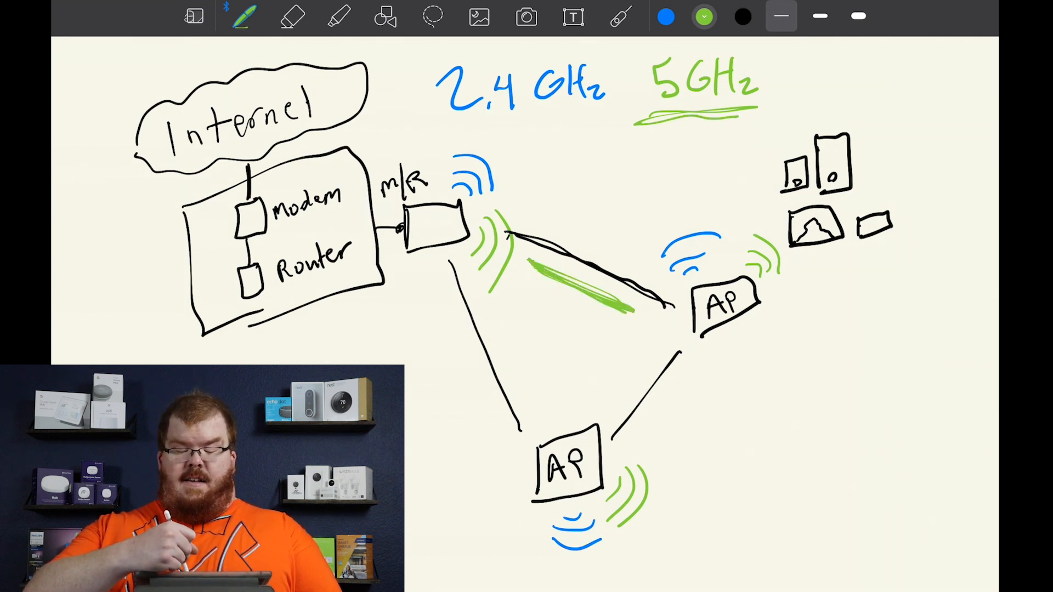
left_click_drag(490, 295, 524, 410)
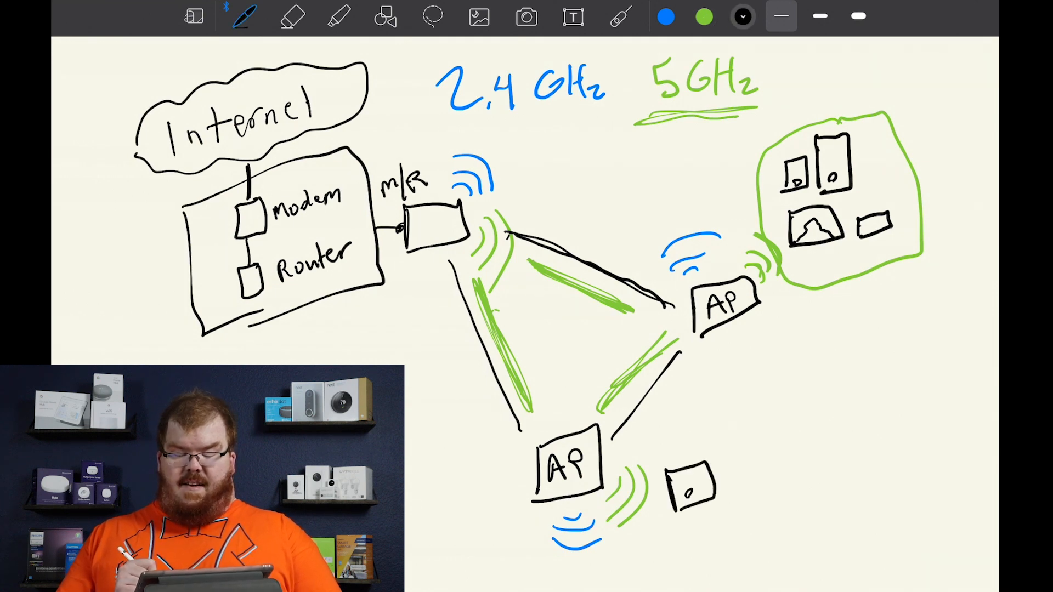
left_click_drag(725, 430, 792, 484)
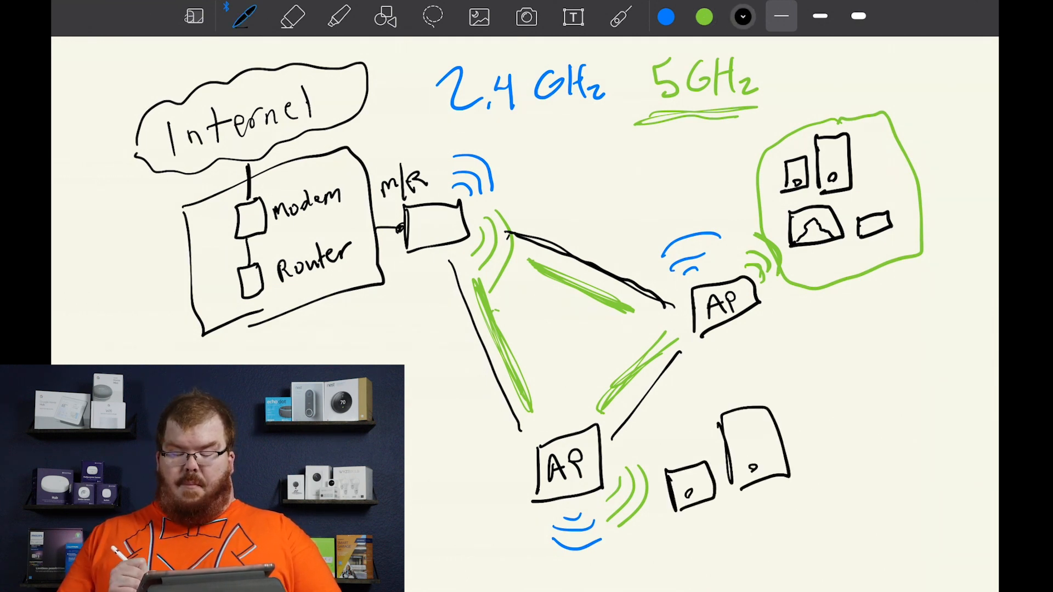
left_click(704, 17)
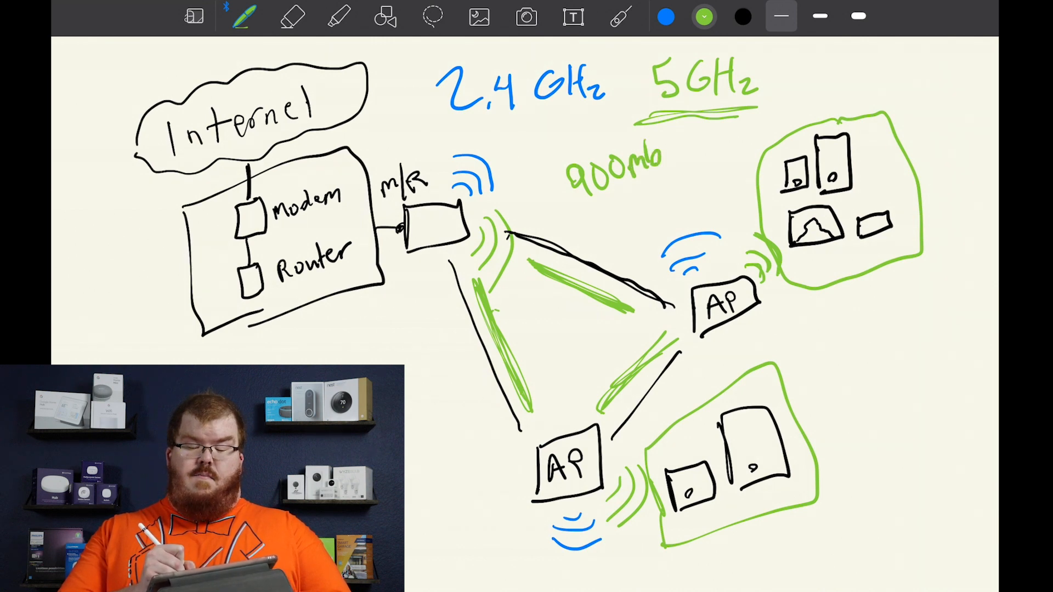
- Finish the green 900mbps note and write 450 beside the upper AP
type("bps")
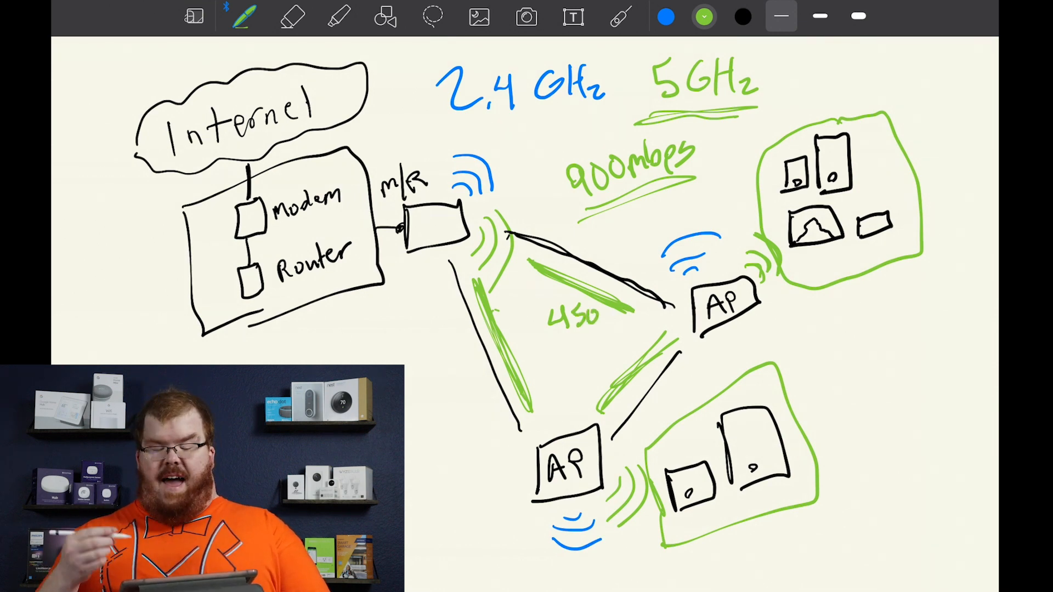
left_click_drag(779, 302, 799, 316)
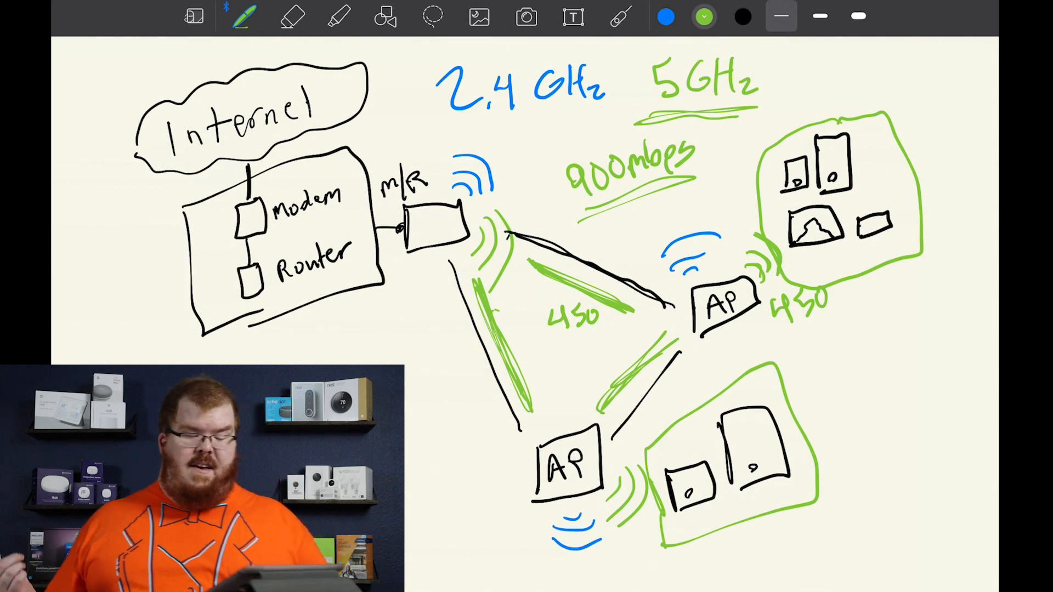
left_click(702, 16)
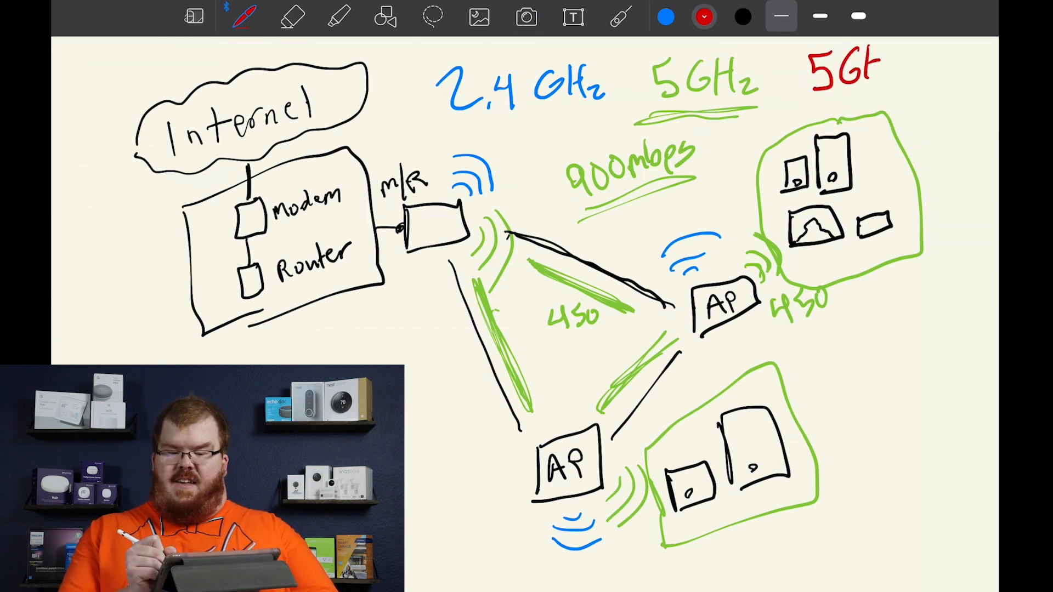
- Complete the red 5GHz label and trace red over the router-to-AP and inter-AP links
type("Hz")
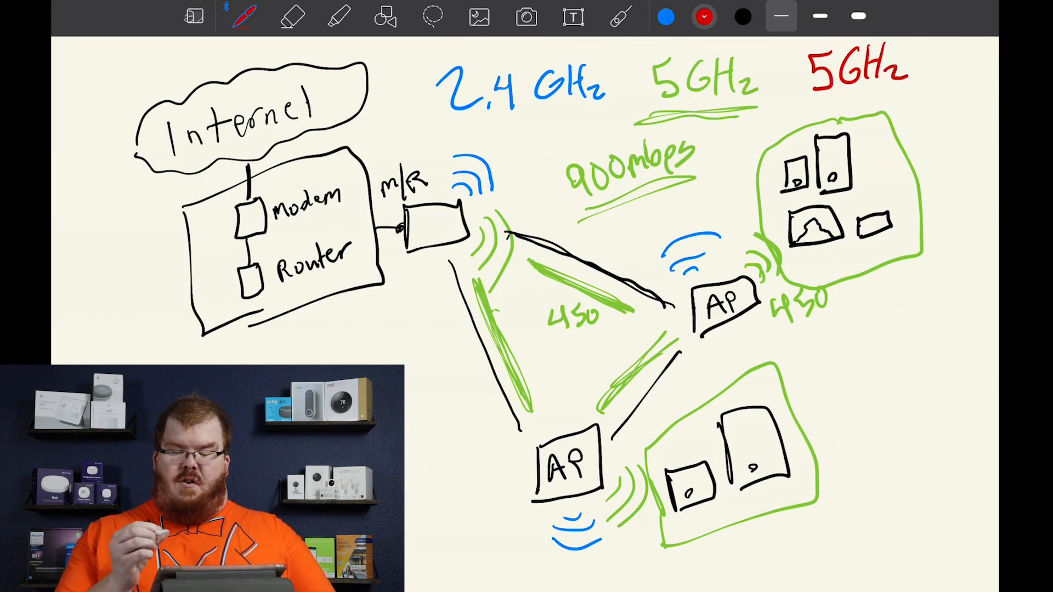
left_click_drag(531, 265, 624, 312)
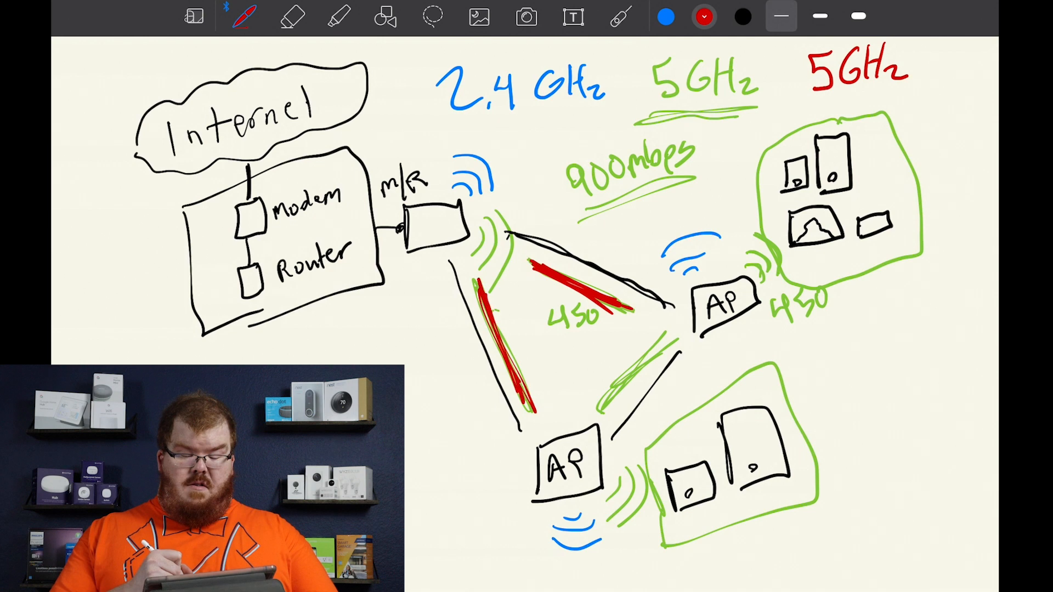
left_click_drag(658, 329, 598, 409)
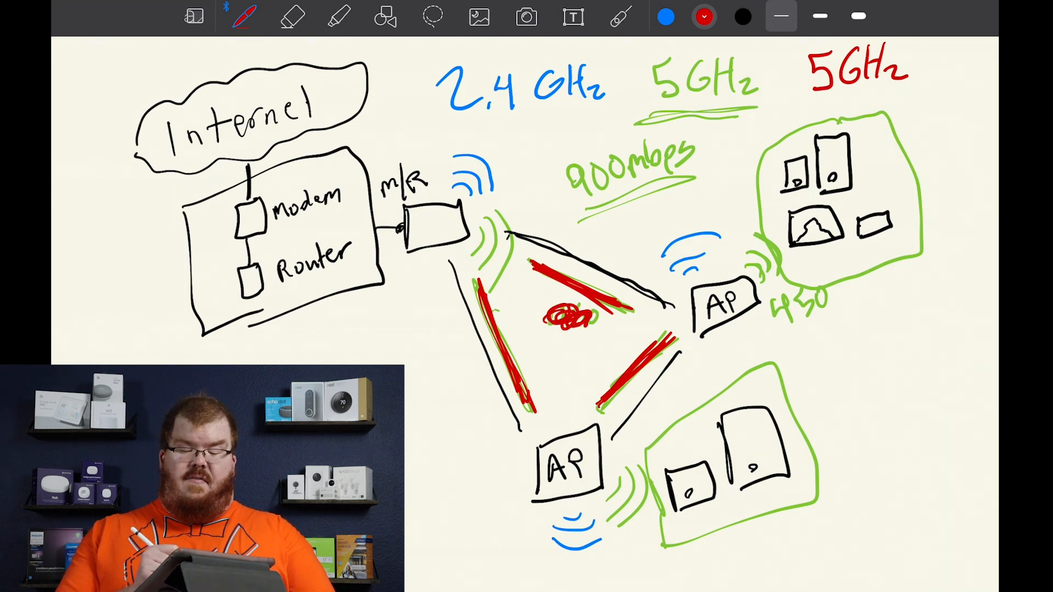
- Write red 900 and underline it, then replace the upper AP's 450 with green 900mbps
type("90")
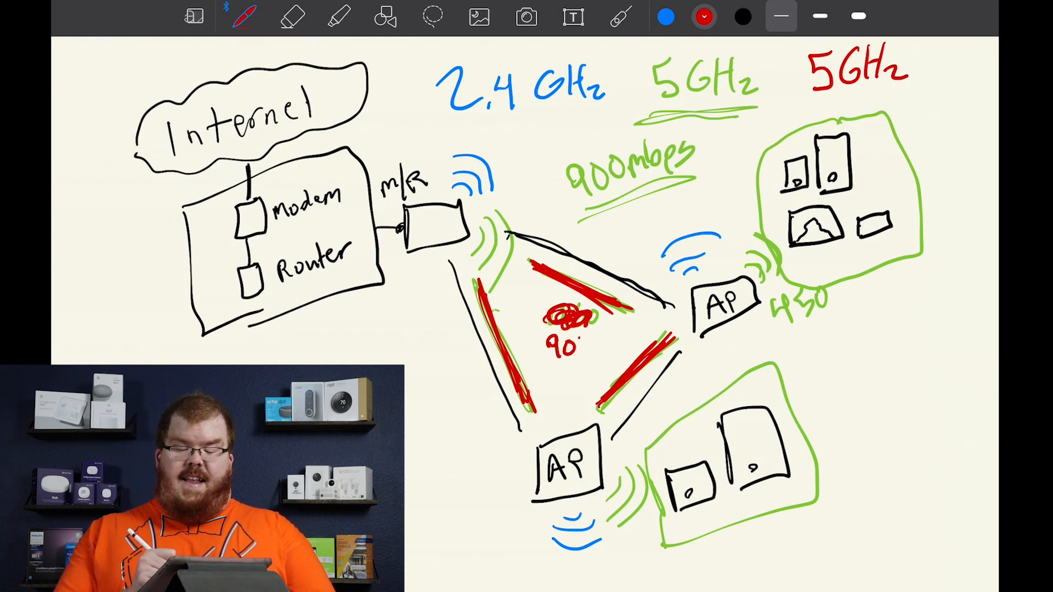
left_click_drag(578, 201, 698, 191)
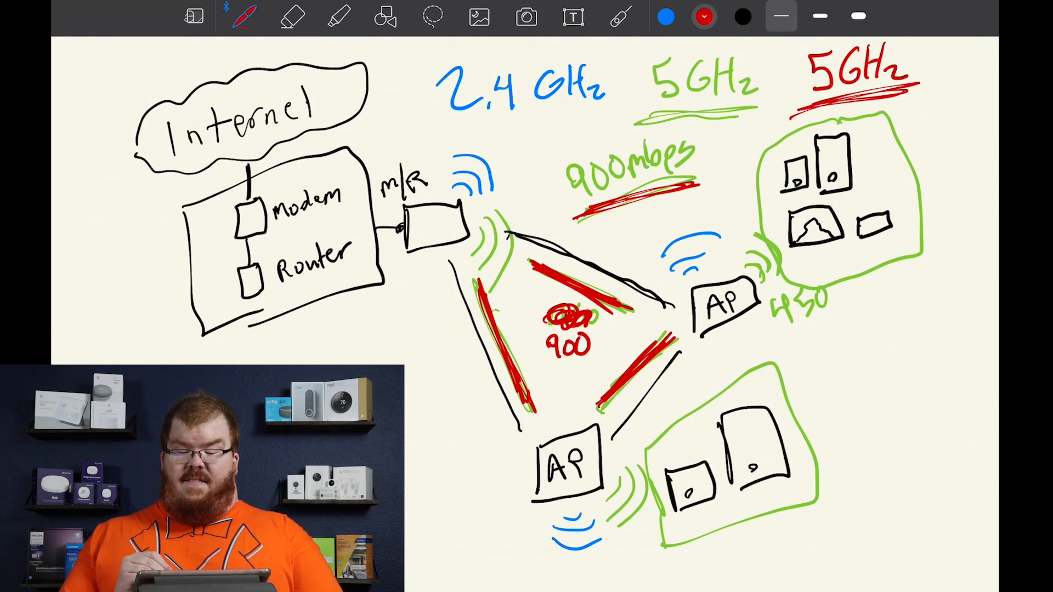
left_click(703, 16)
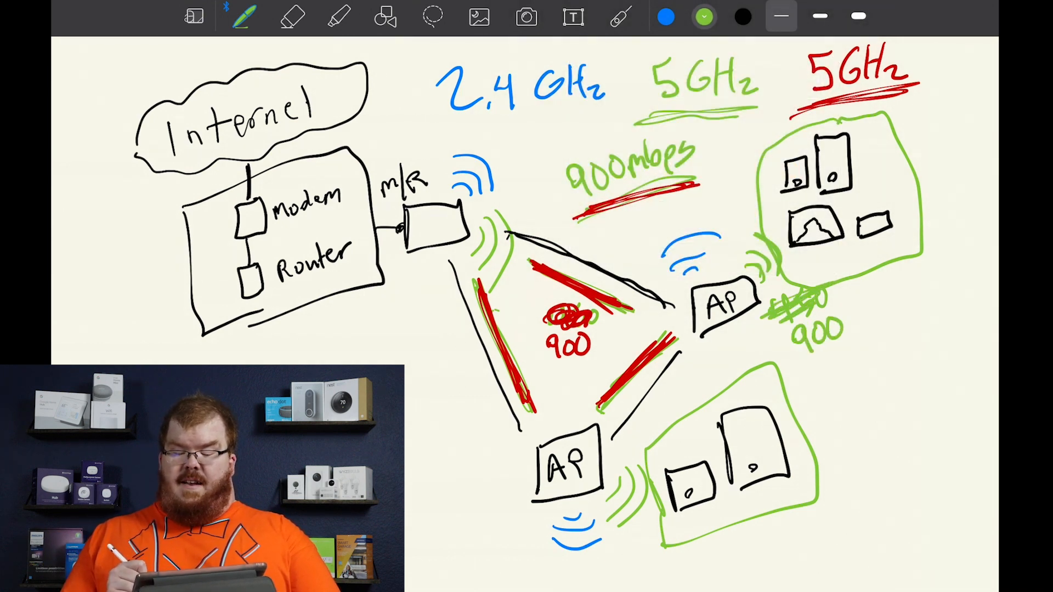
type("mbps")
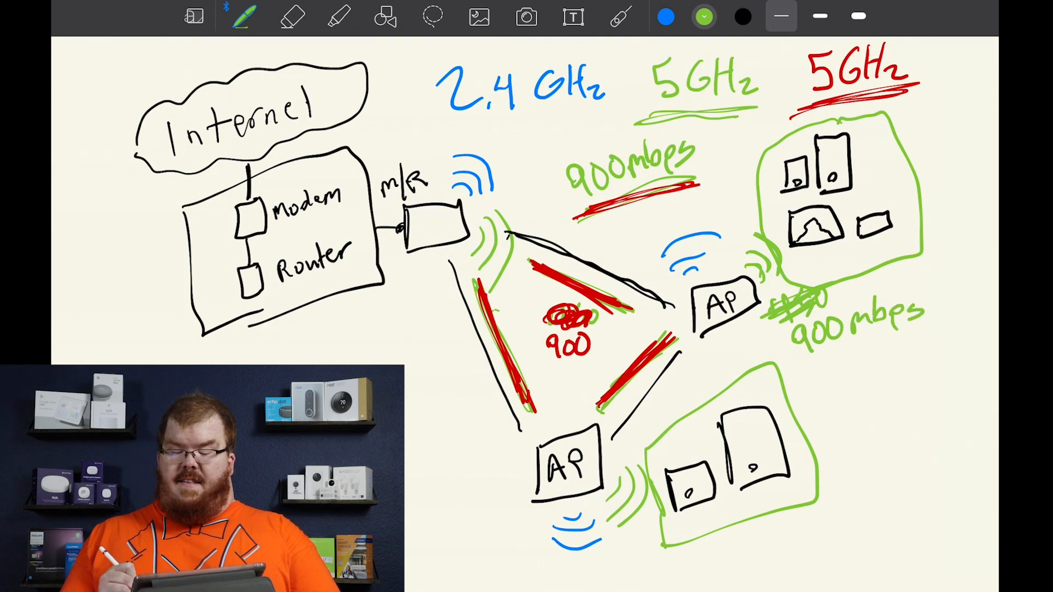